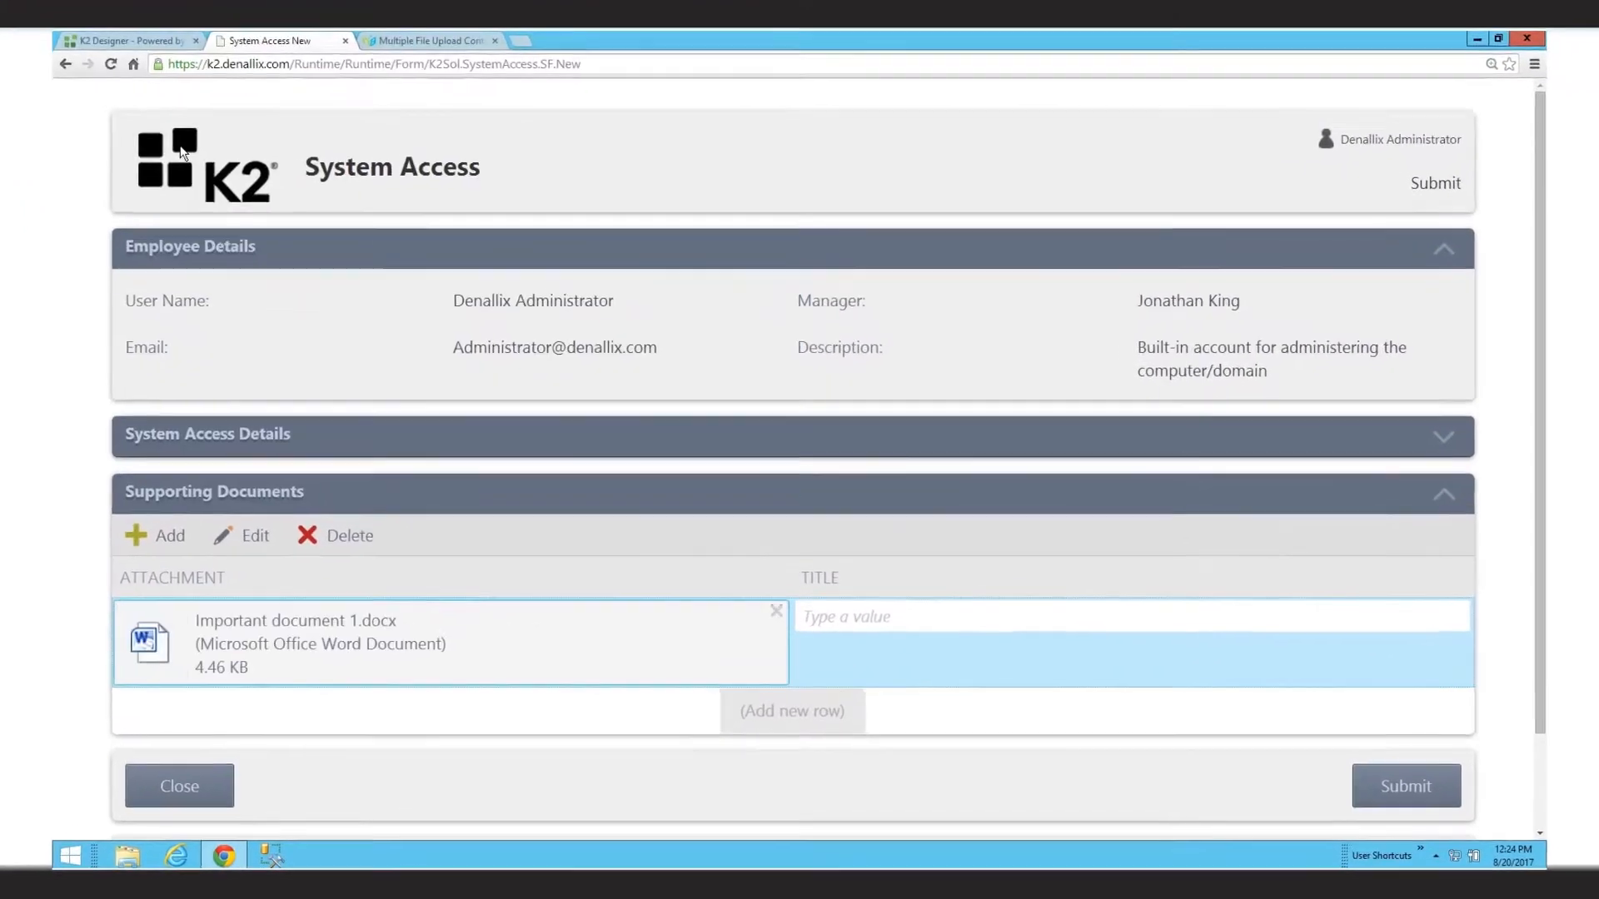
- Title the first attachment 'Important document 1' and begin the second attachment's title
{"action": "type", "text": "Important document 1"}
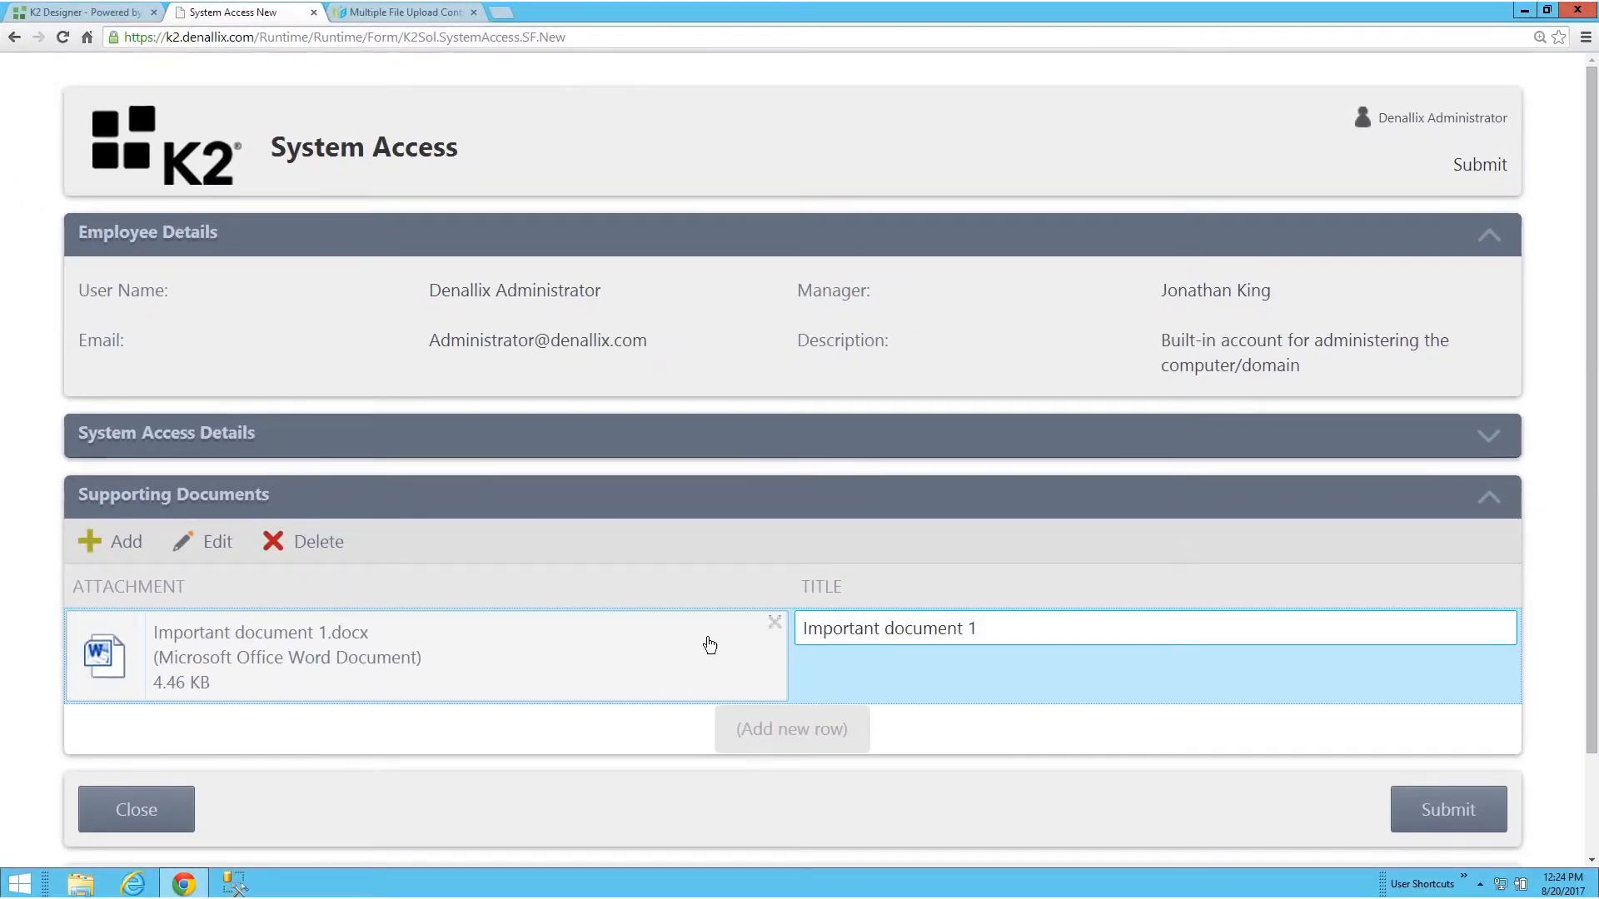
{"action": "type", "text": "Important Document 2"}
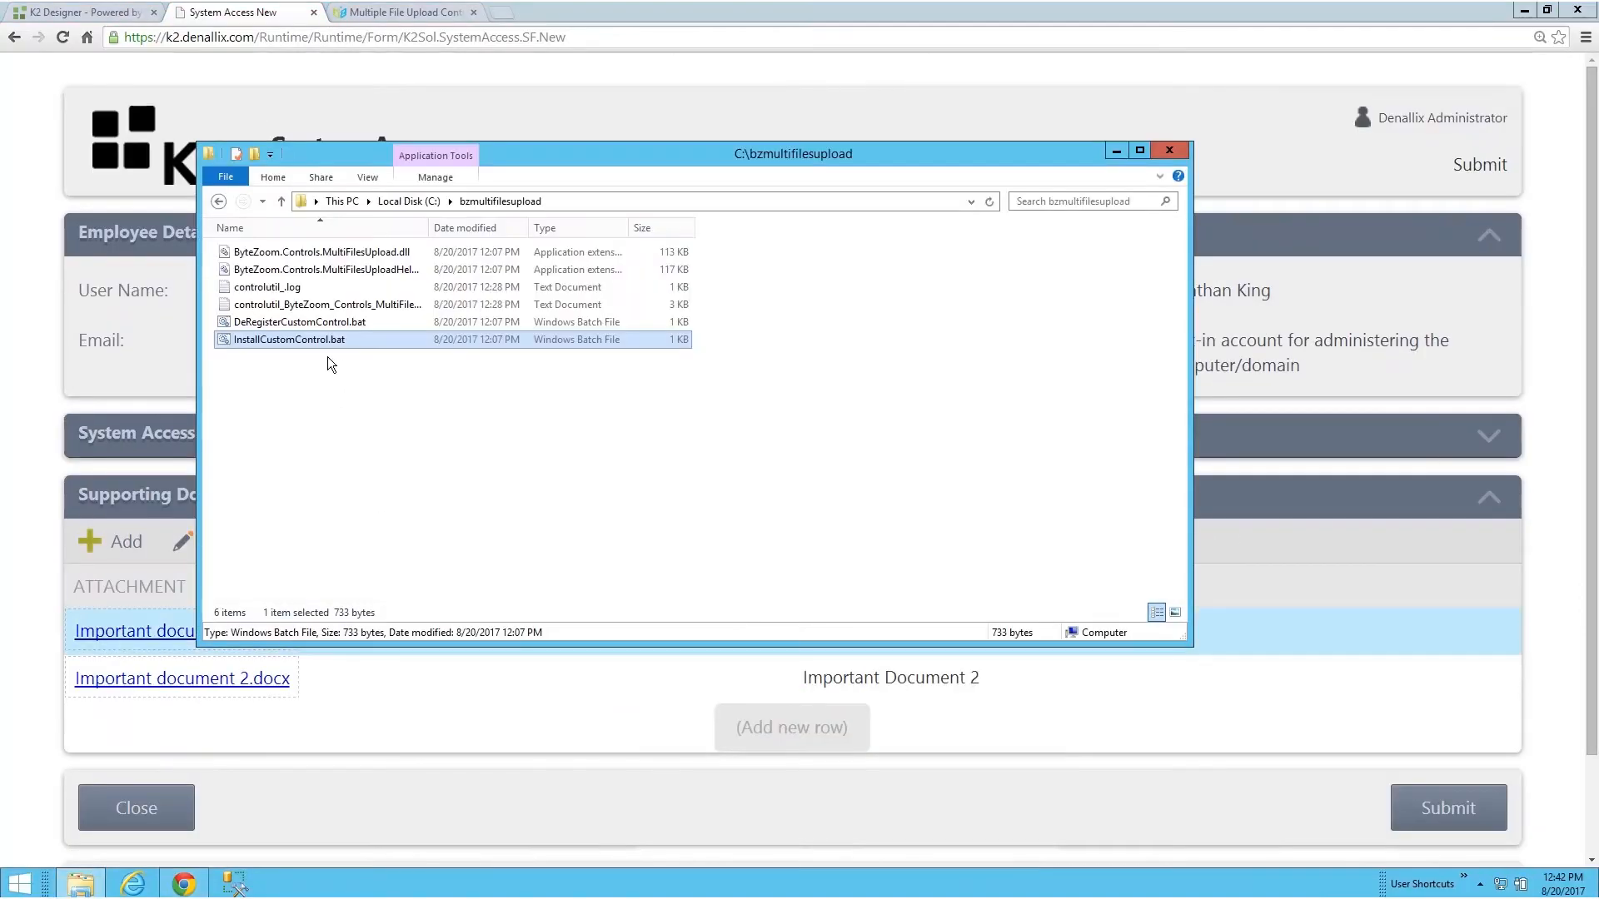
- Bind the BZmultifilesUpload control to AttachmentFiles, mapping File Name to Title and File Size to Size
{"action": "left_click", "coordinate": [1168, 150]}
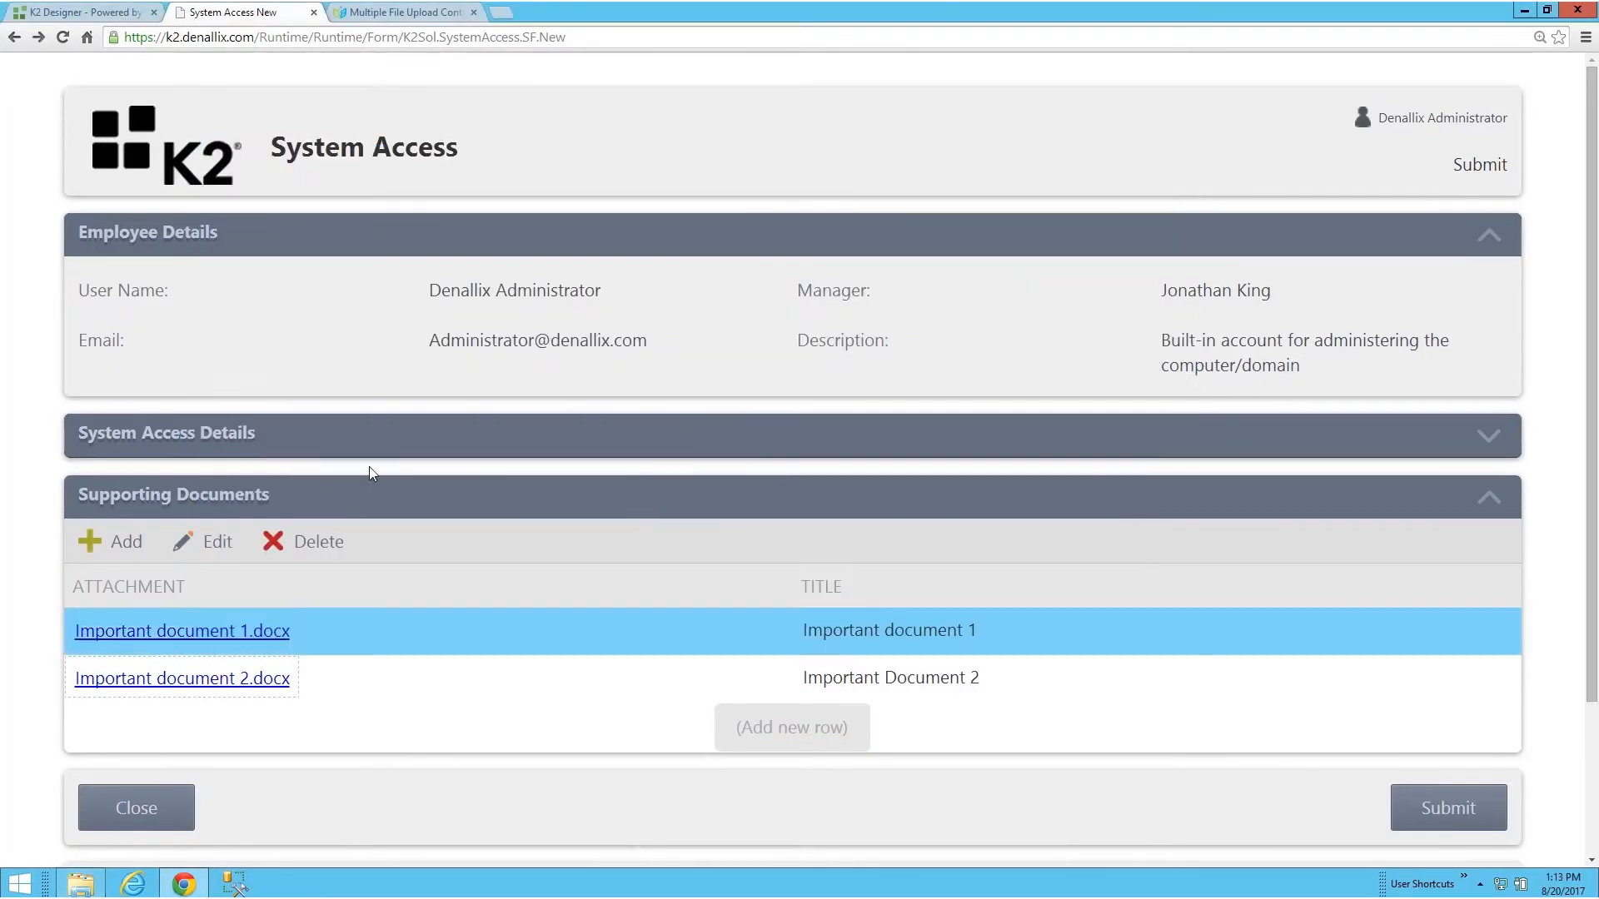
{"action": "left_click", "coordinate": [82, 11]}
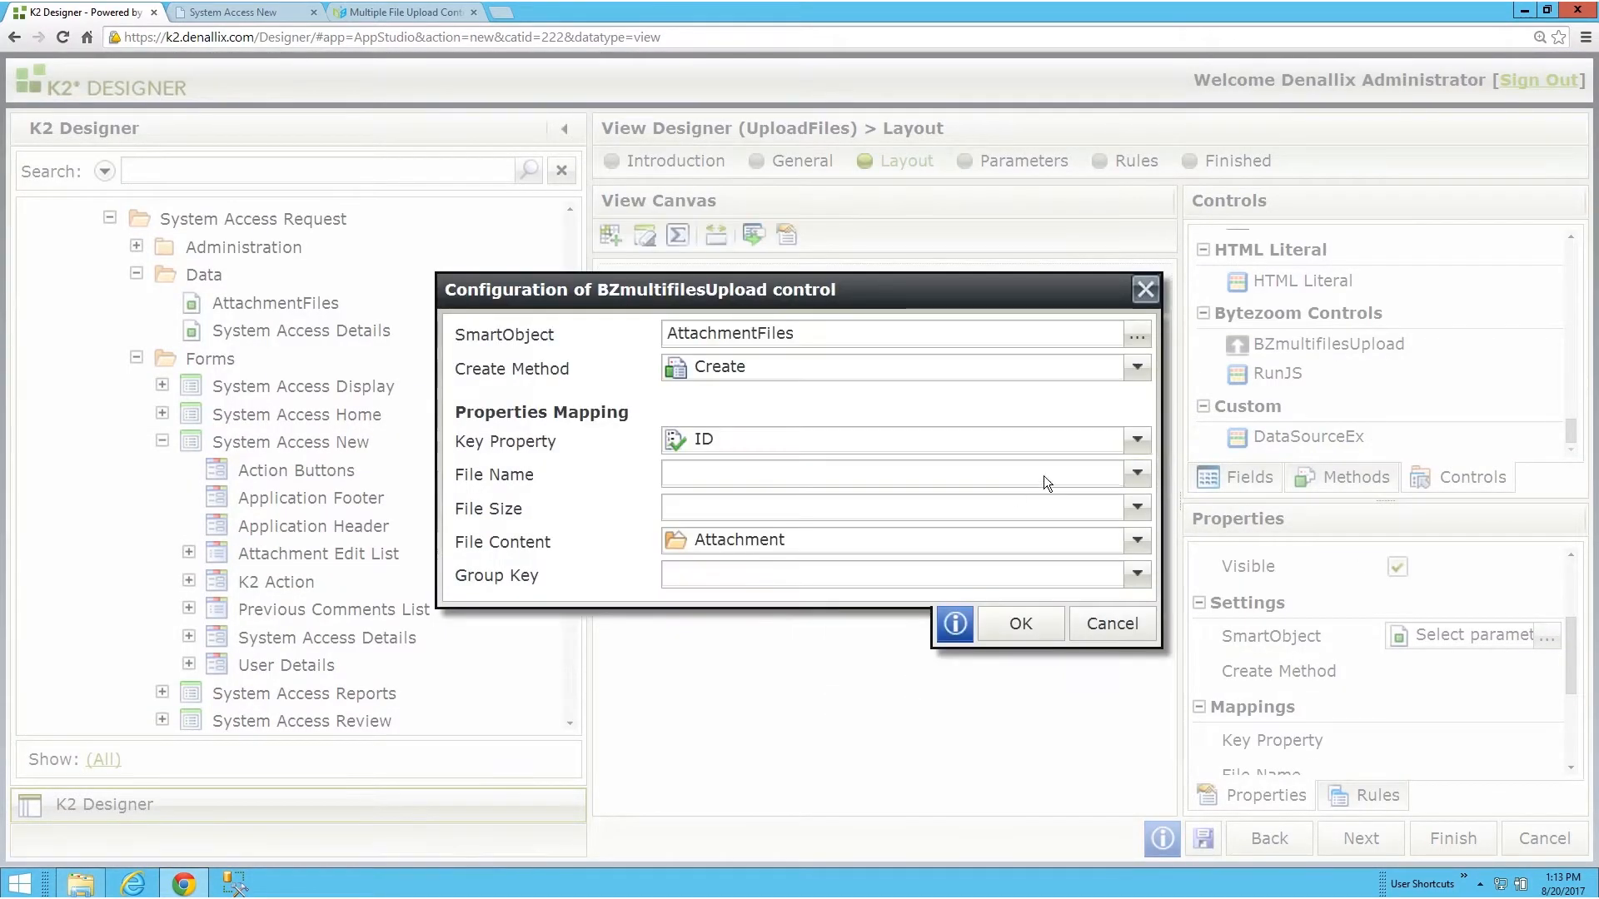
{"action": "left_click", "coordinate": [1135, 474]}
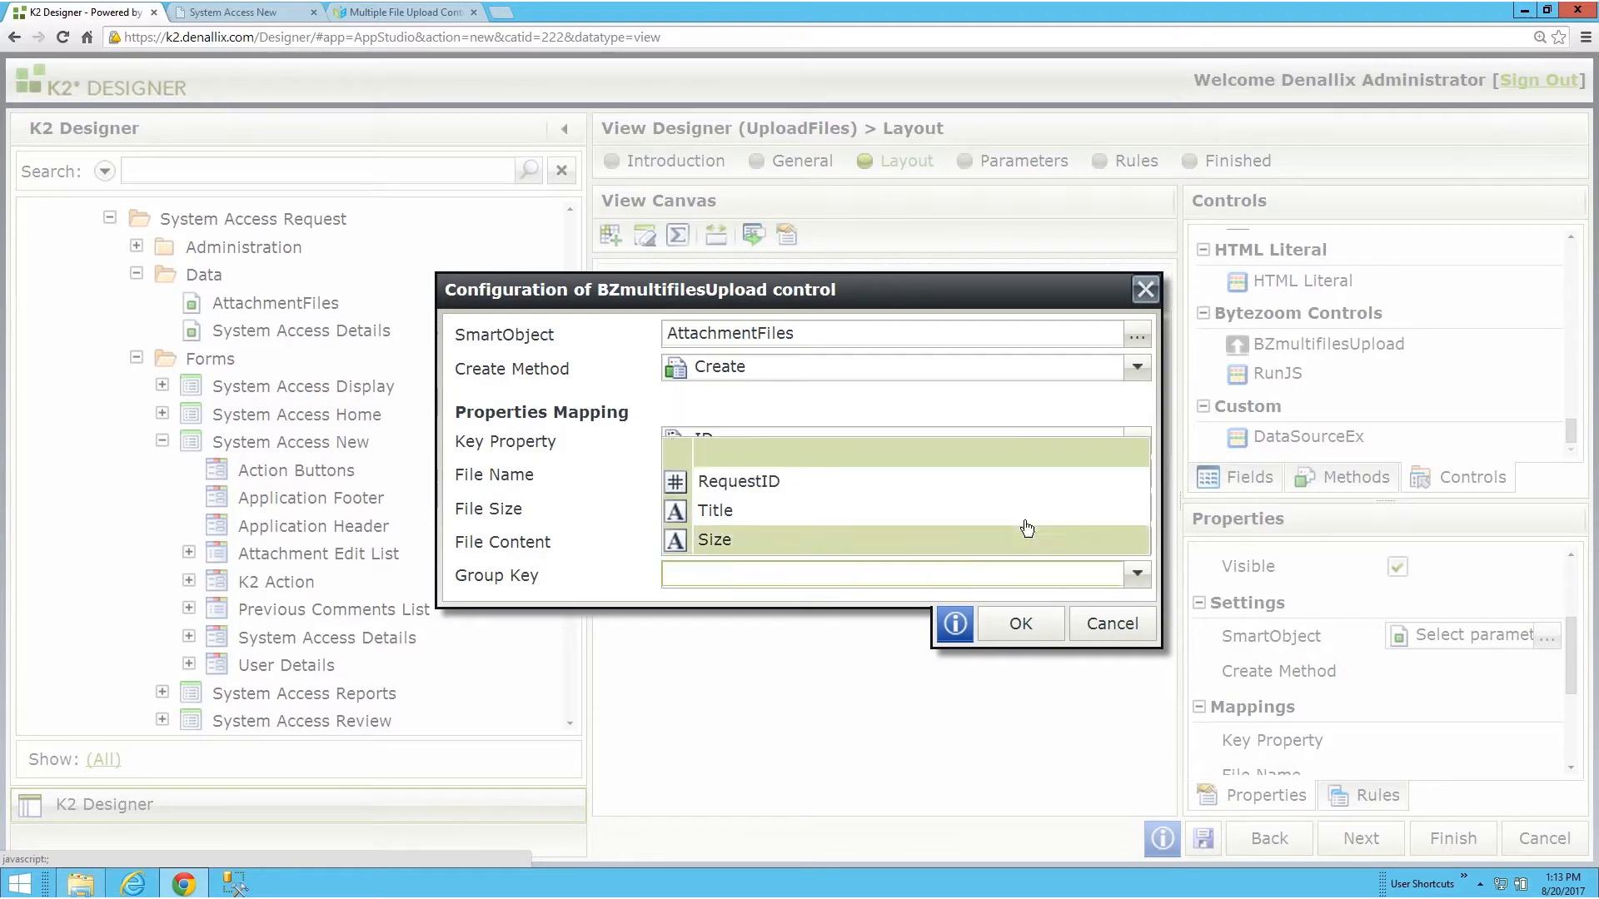
{"action": "left_click", "coordinate": [1020, 623]}
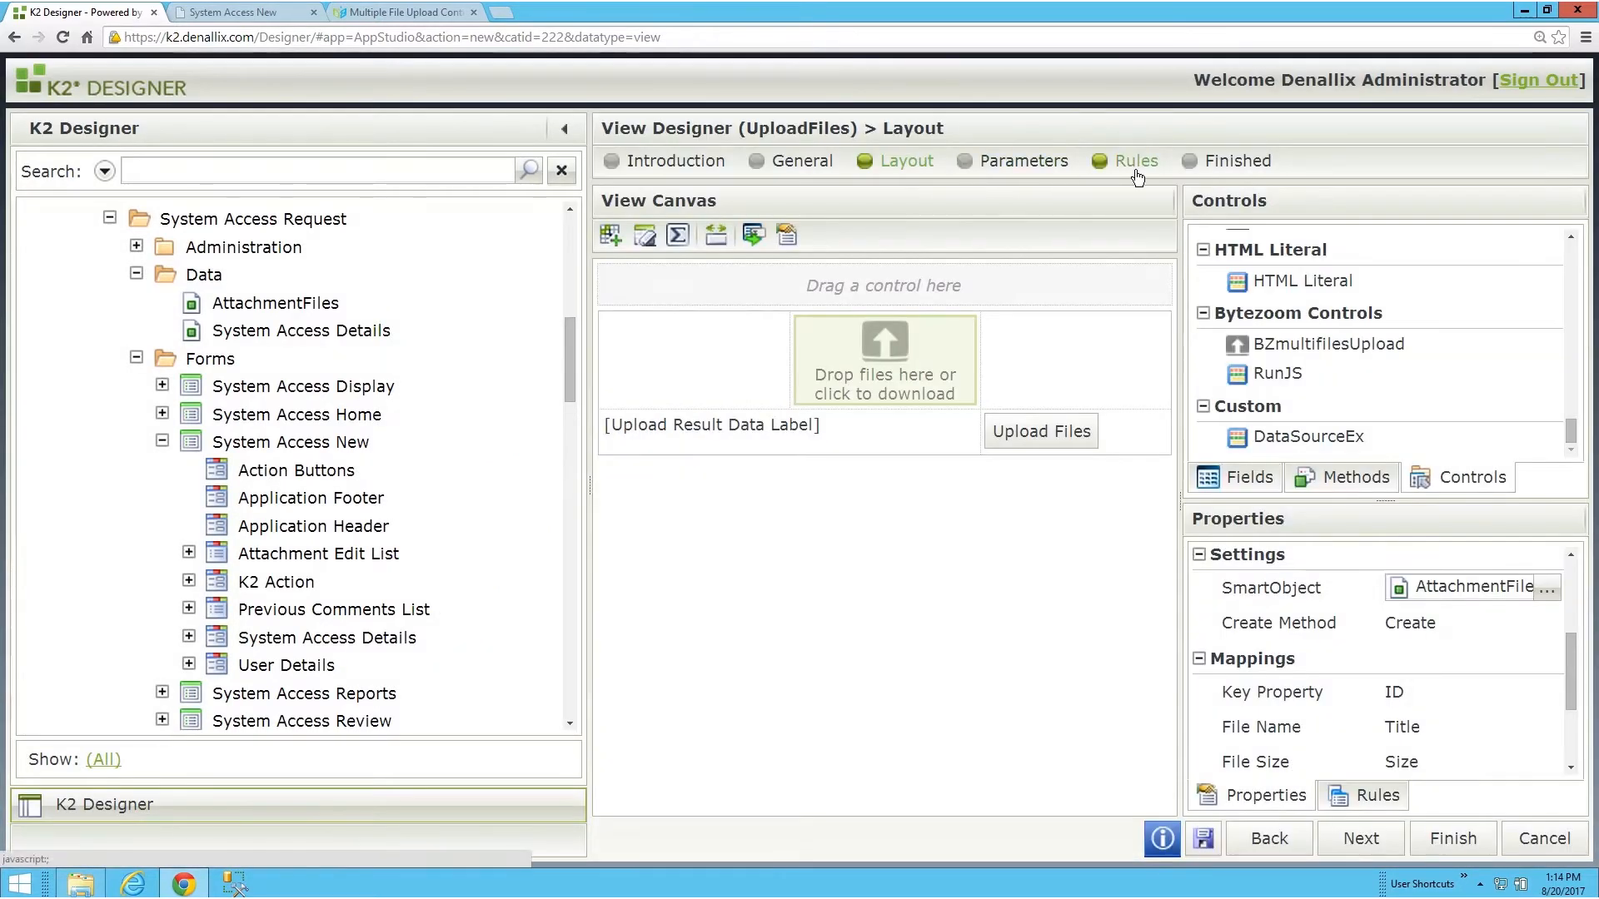
- Add a 'When Upload Button is Clicked' rule executing the upload control's Upload method
{"action": "left_click", "coordinate": [1135, 160]}
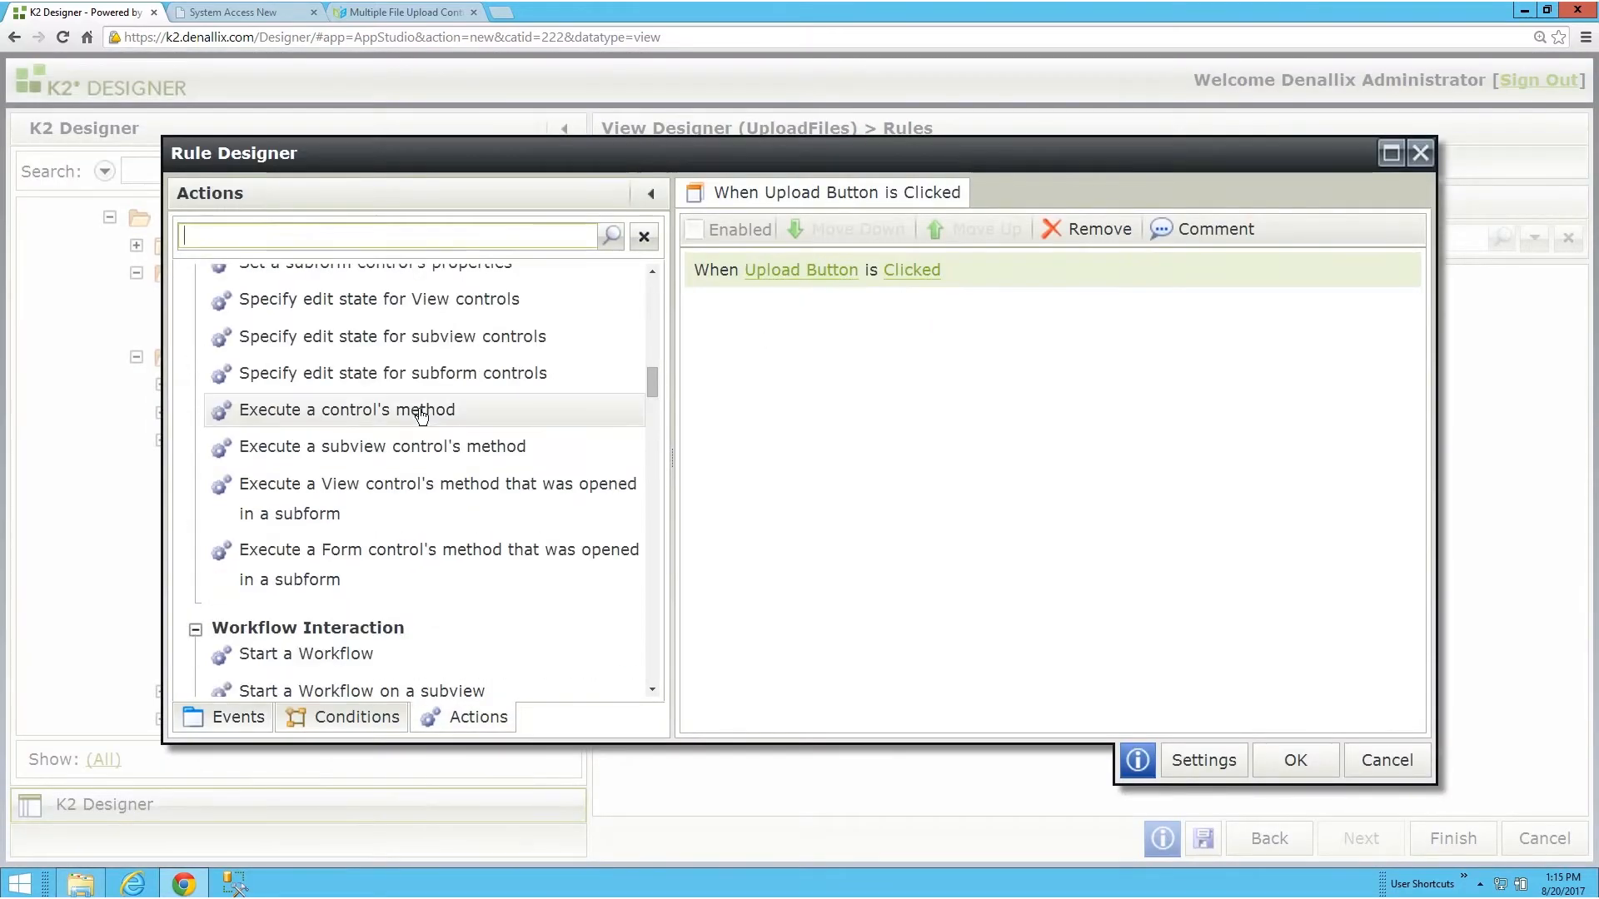
{"action": "double_click", "coordinate": [346, 409]}
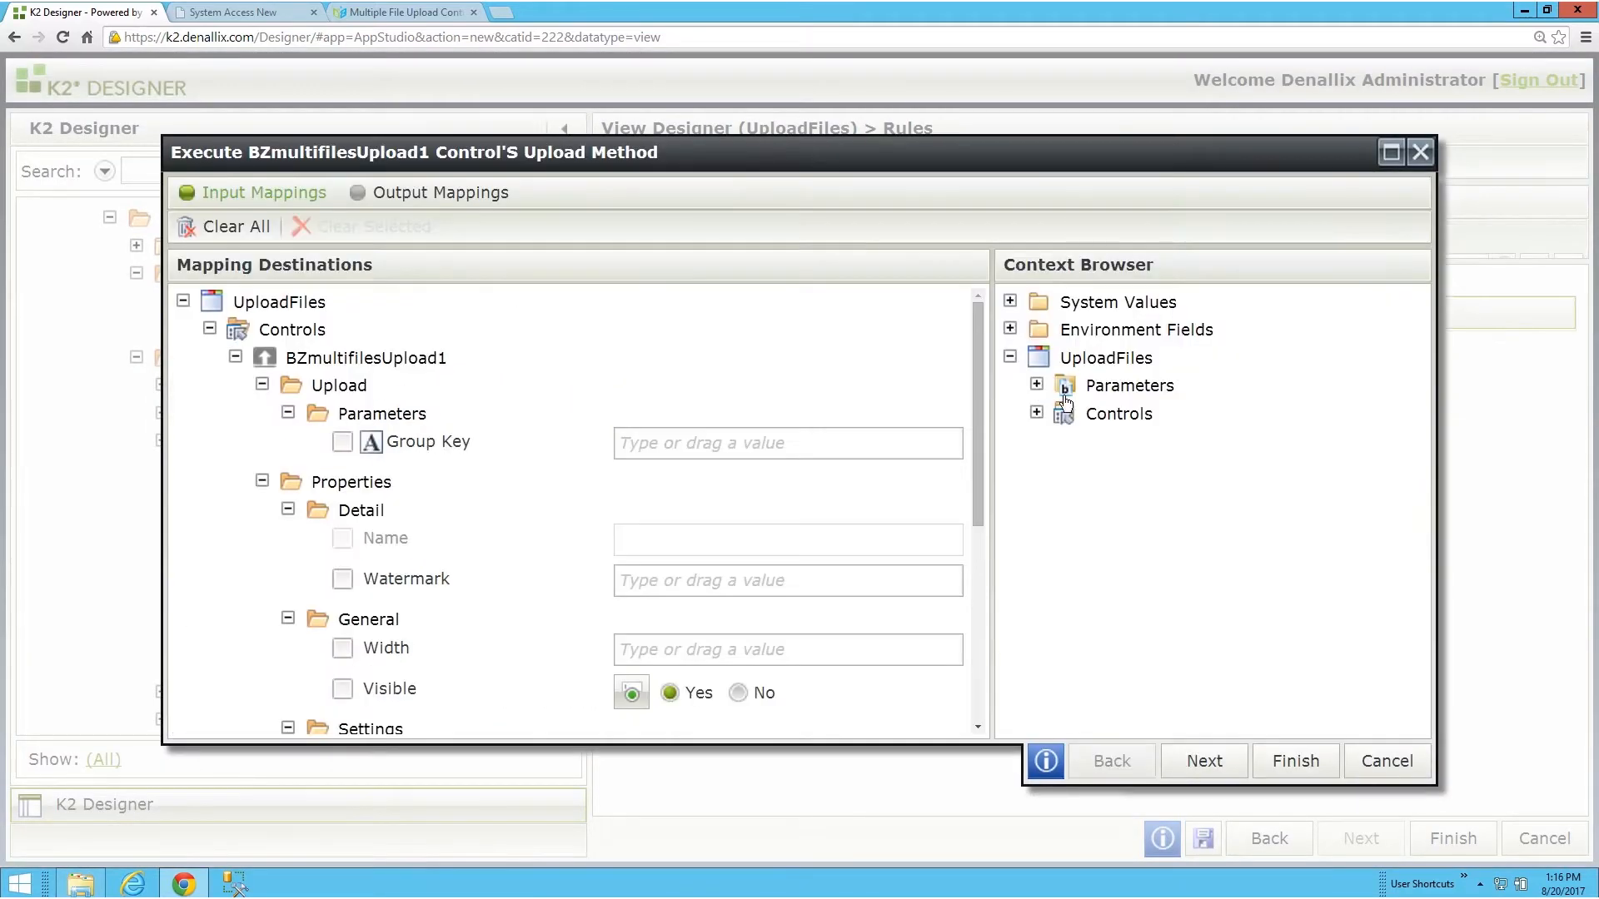
{"action": "left_click", "coordinate": [439, 192]}
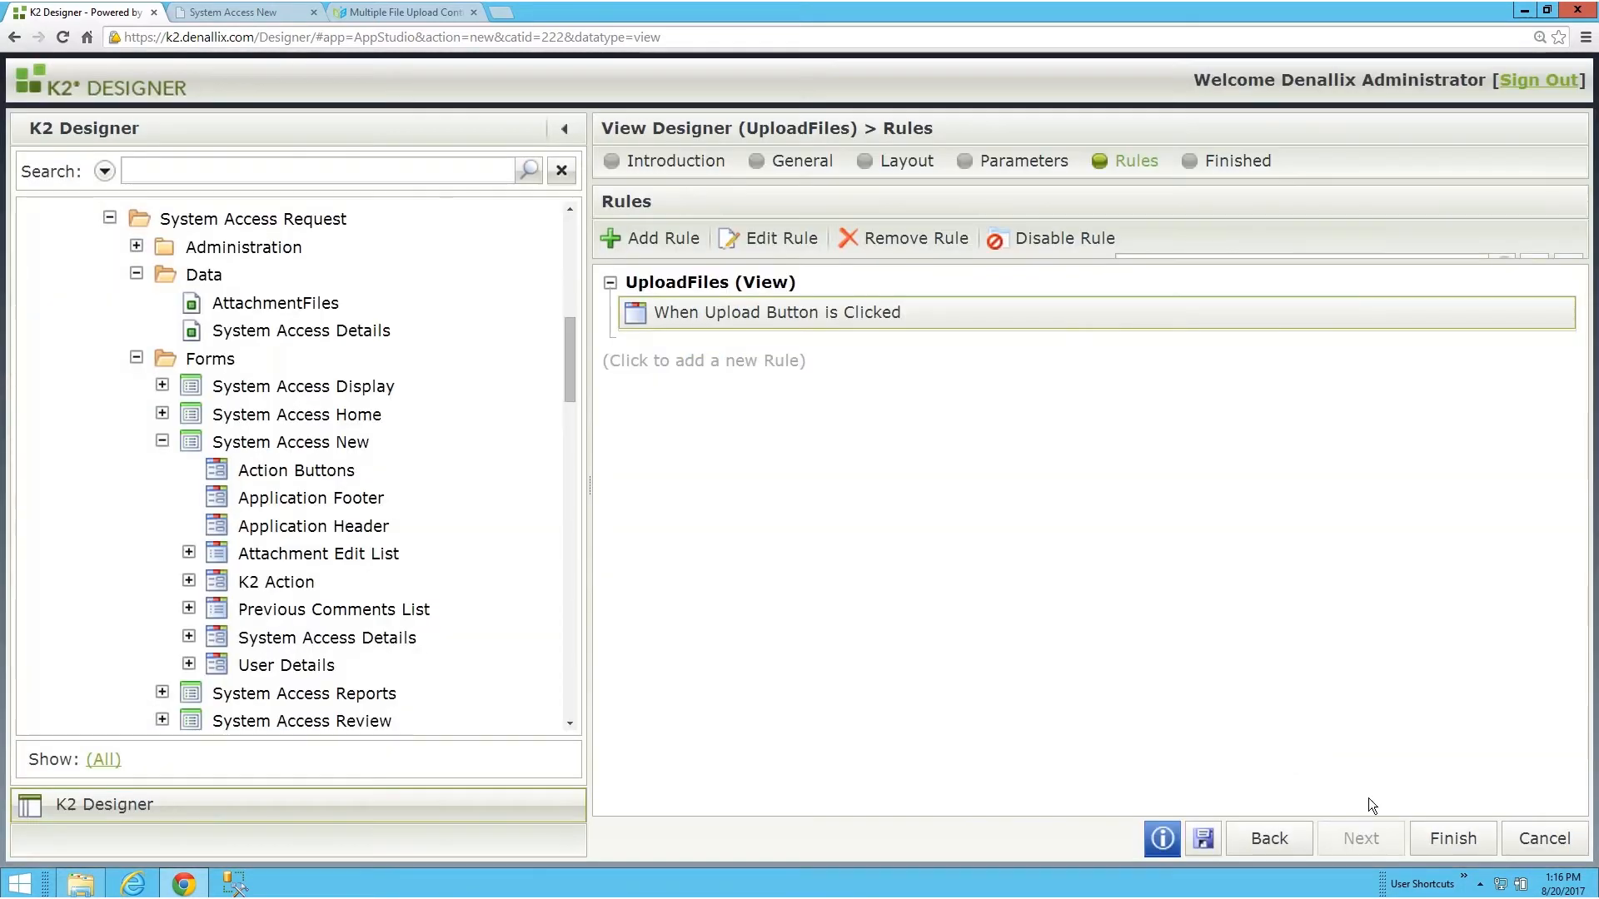
{"action": "left_click", "coordinate": [240, 11]}
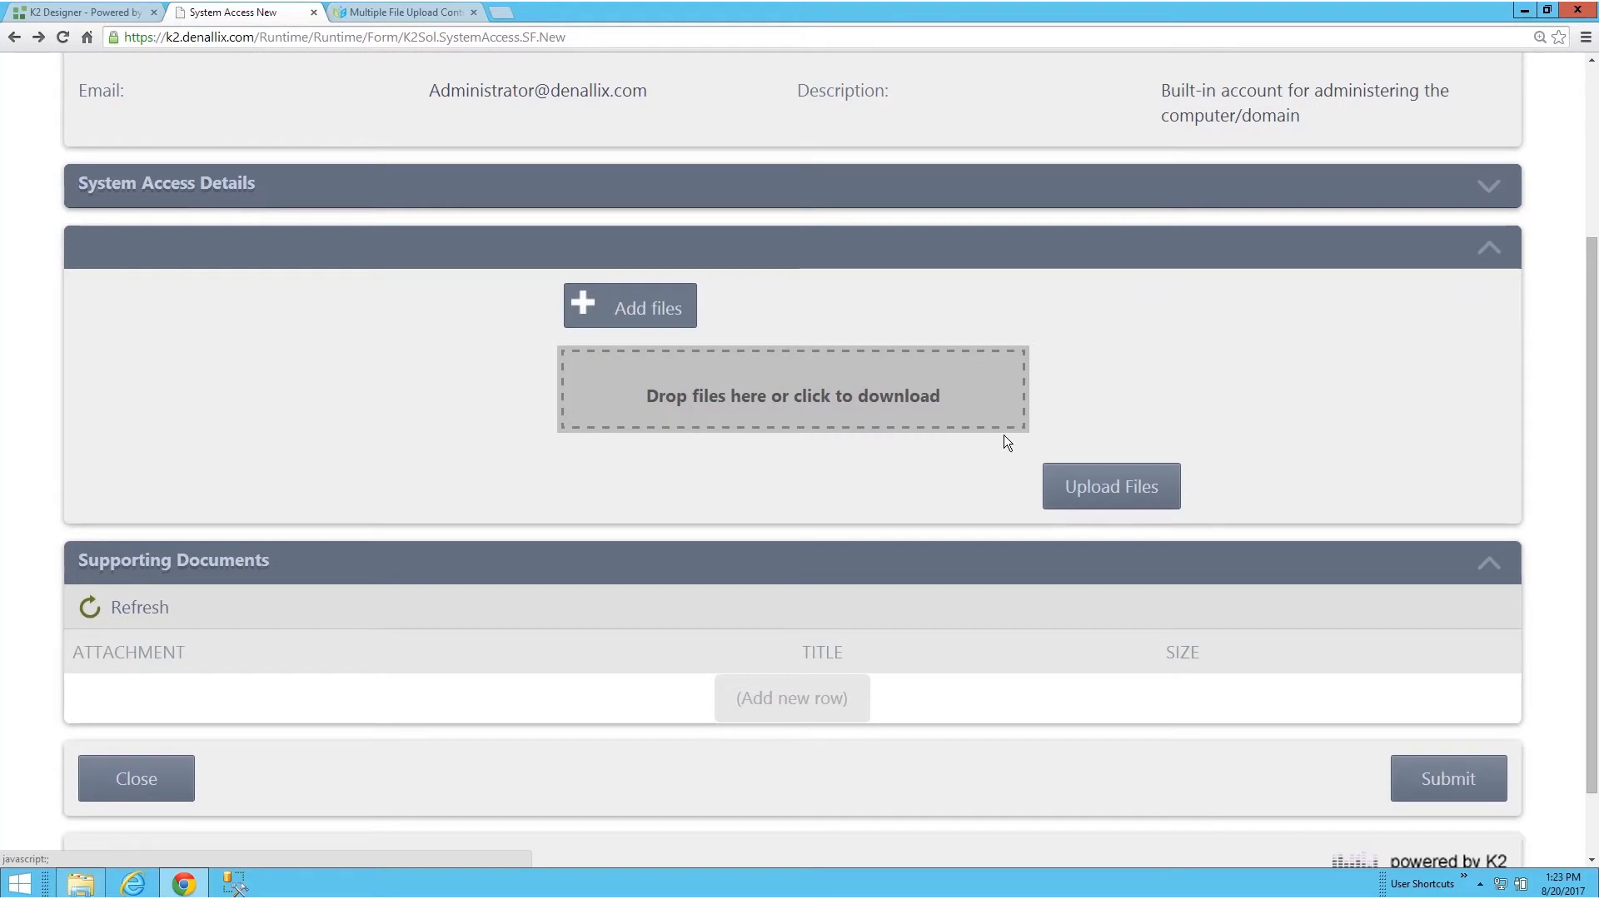
- Attach three Word documents, then a pdf and a jpg, to the upload area
{"action": "left_click", "coordinate": [629, 305]}
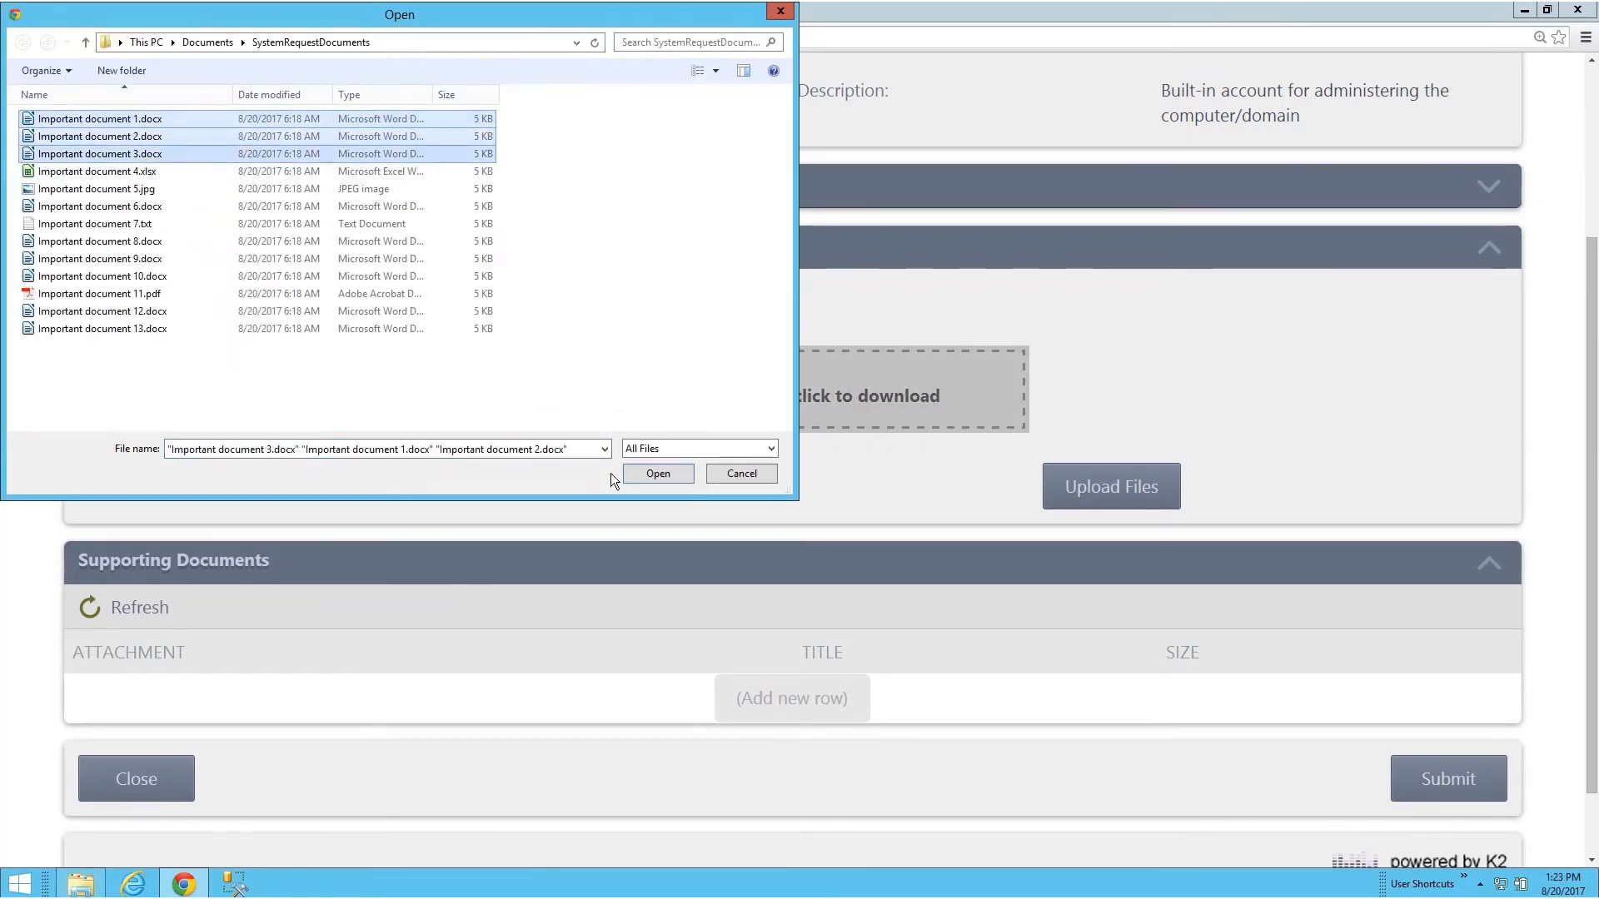
{"action": "left_click", "coordinate": [658, 473]}
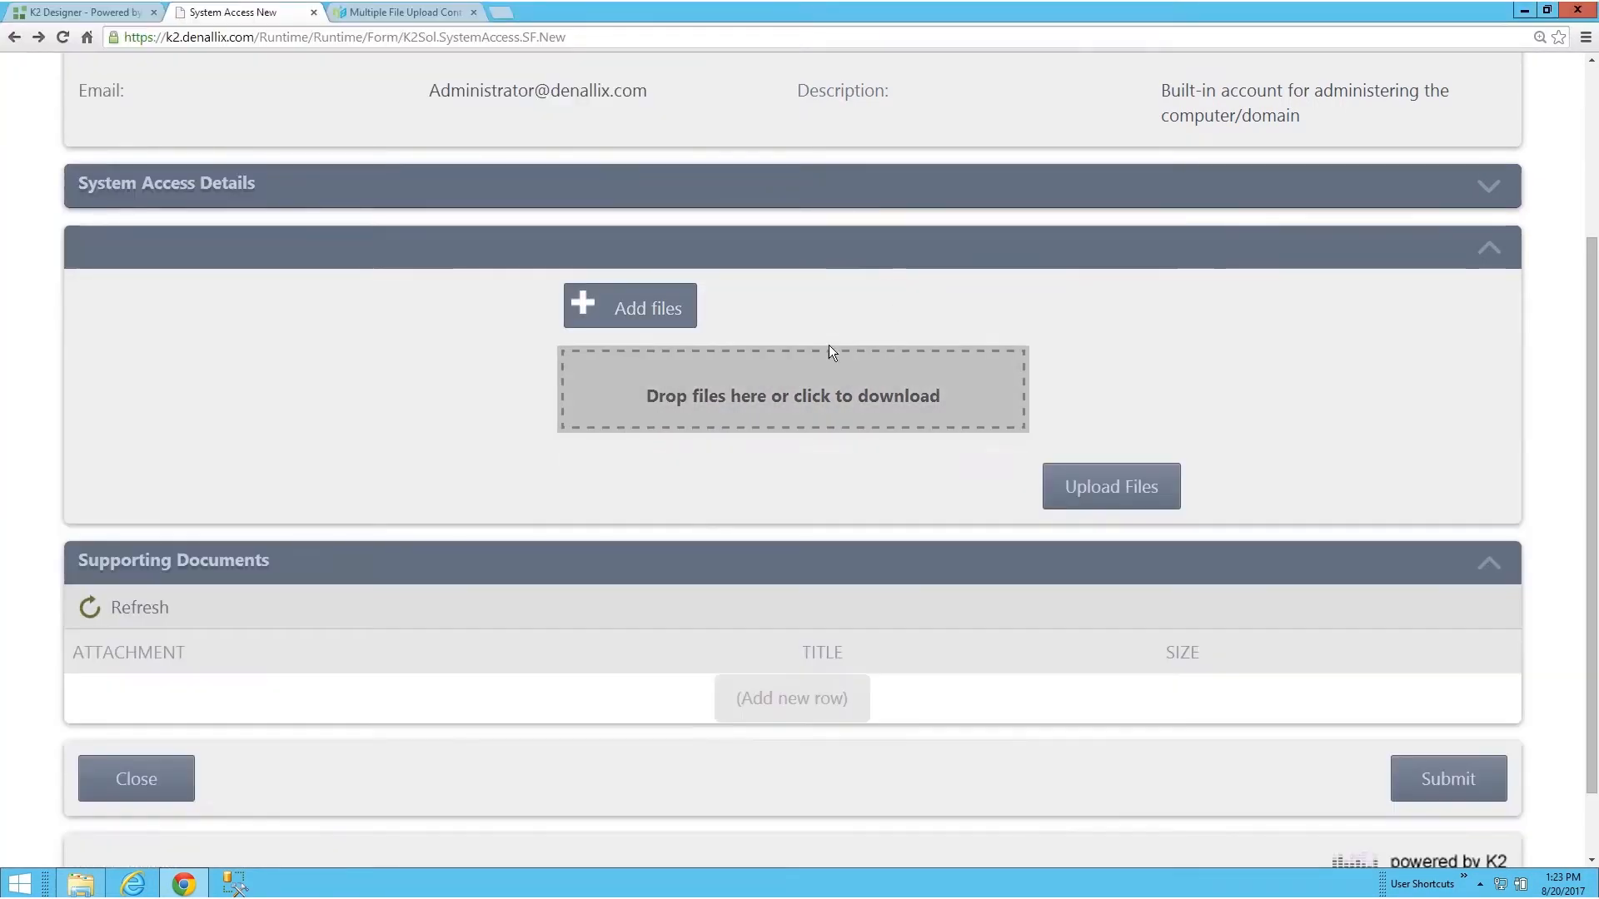
{"action": "left_click", "coordinate": [629, 305]}
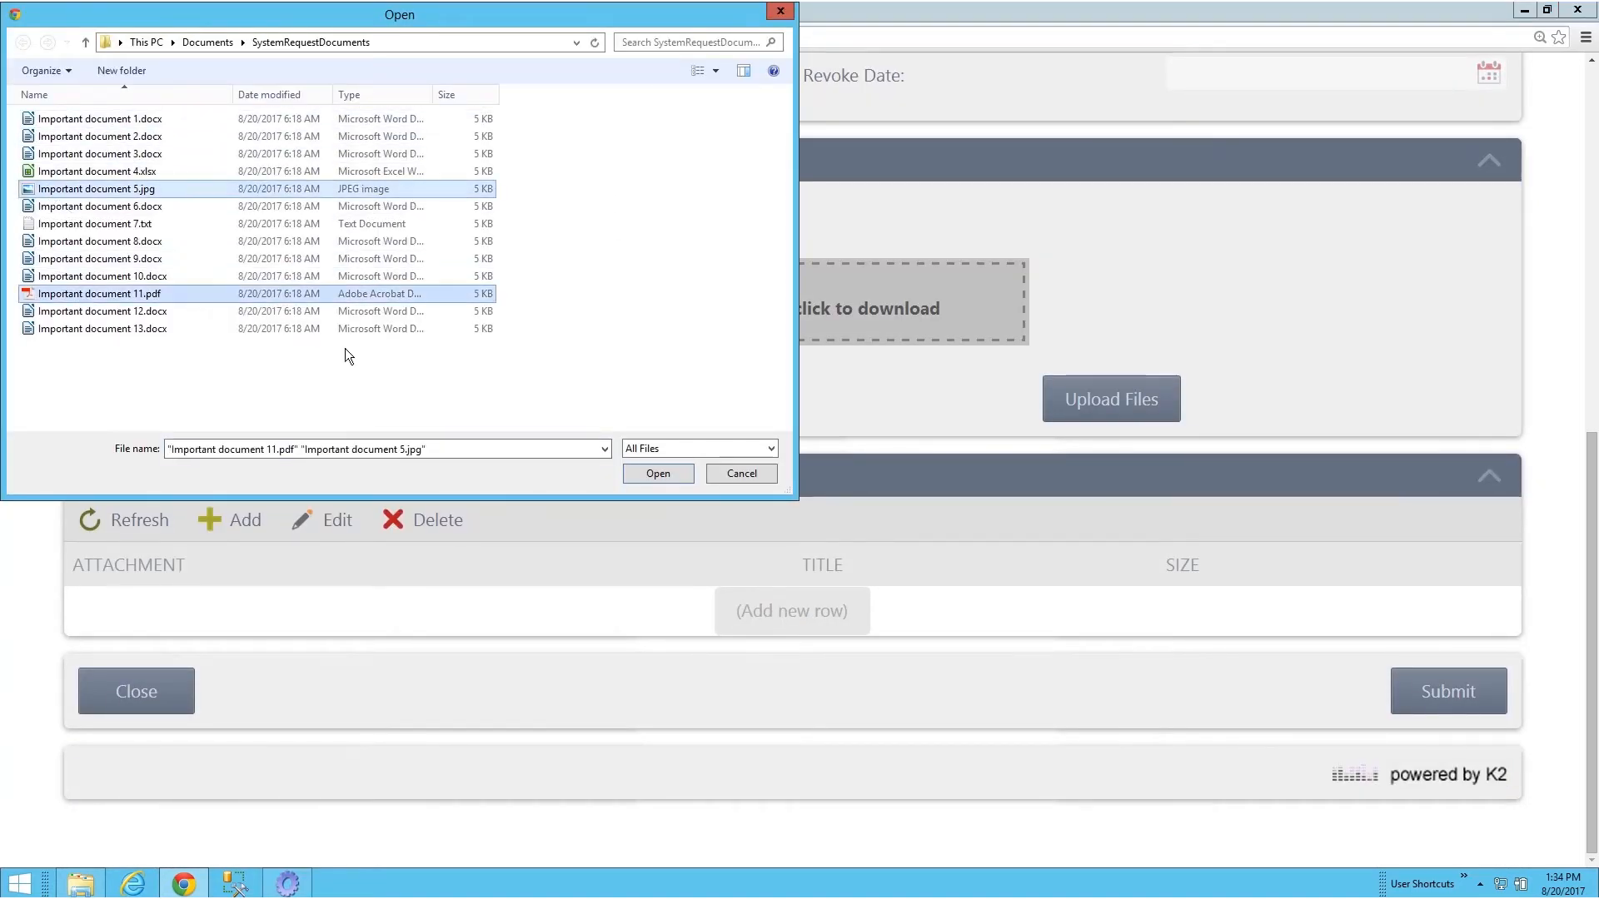
{"action": "left_click", "coordinate": [658, 473]}
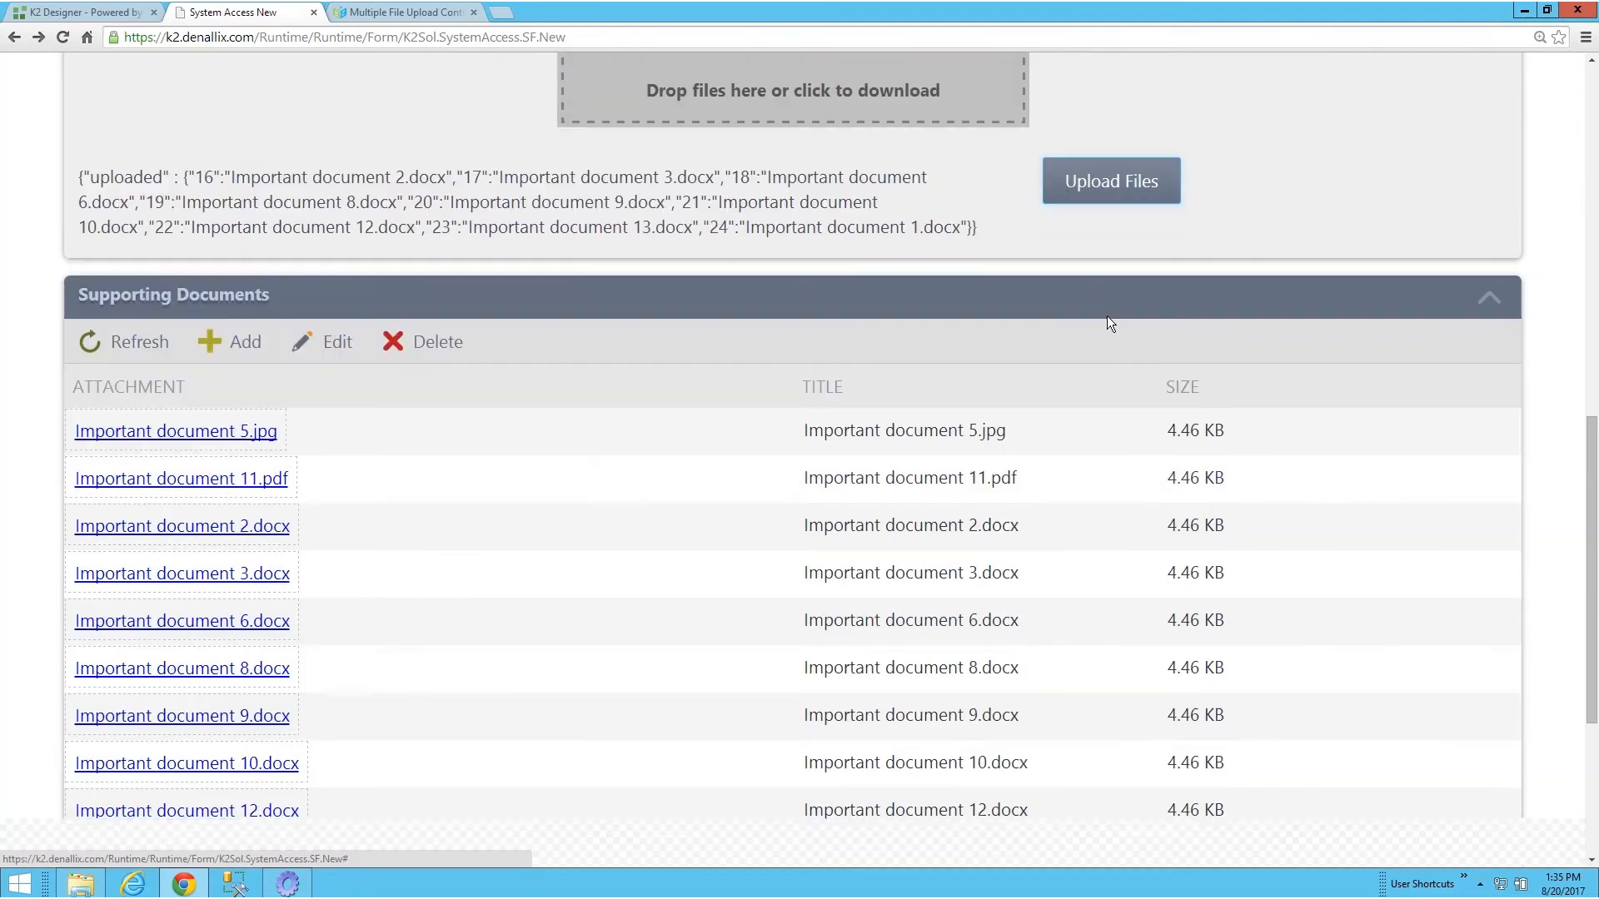
- On the Multiple File Upload Control page, choose the one-year support period
{"action": "left_click", "coordinate": [403, 11]}
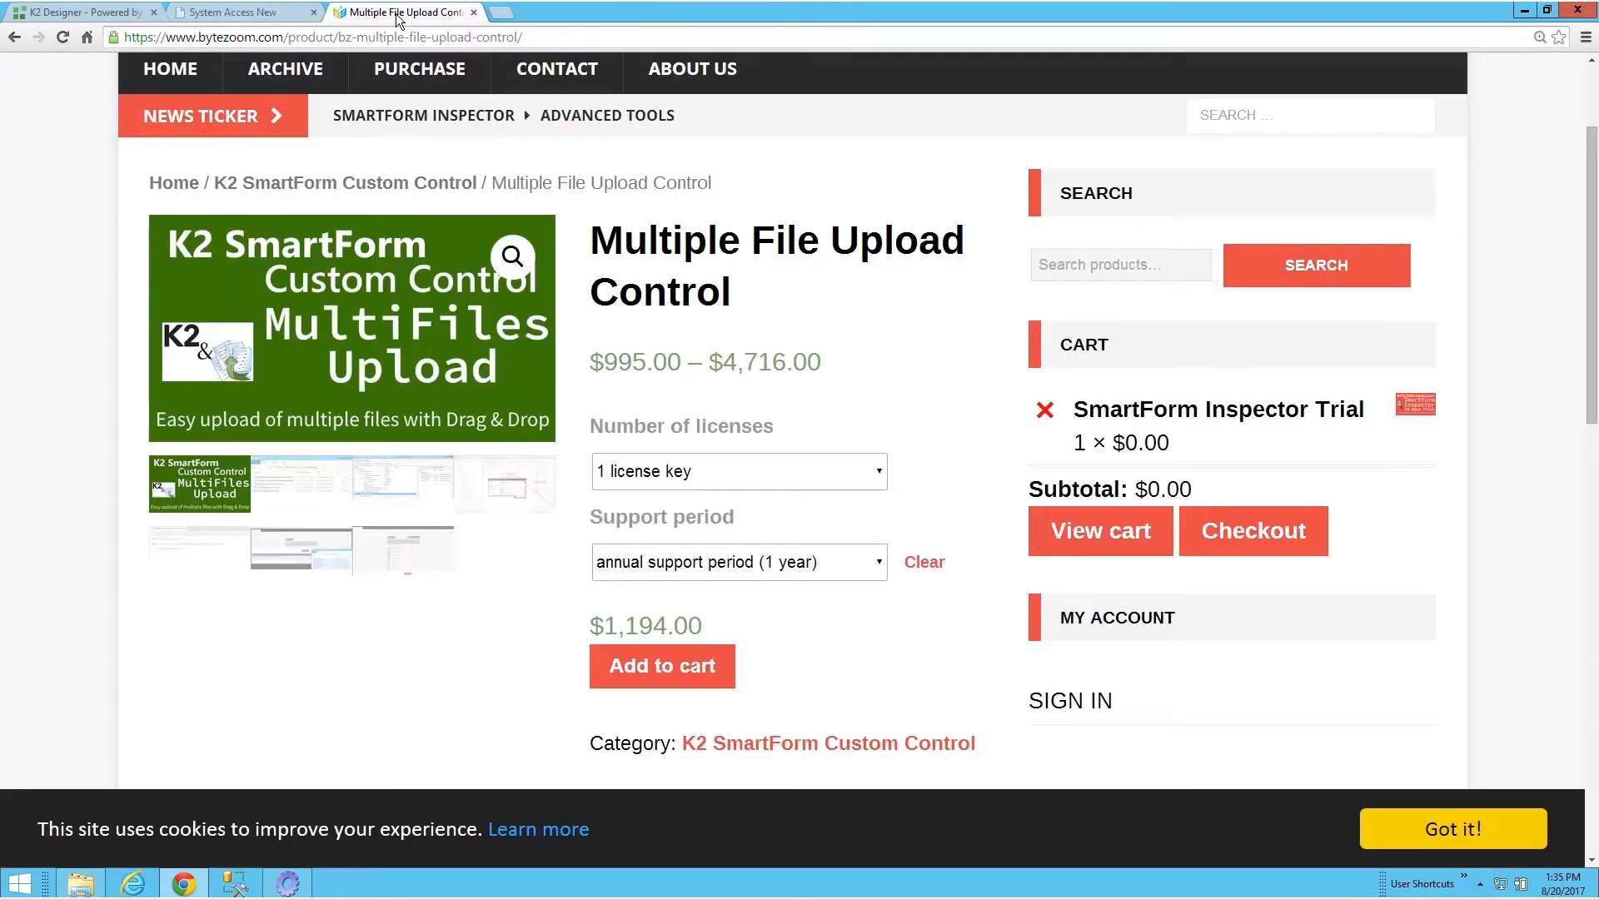
{"action": "left_click", "coordinate": [738, 562]}
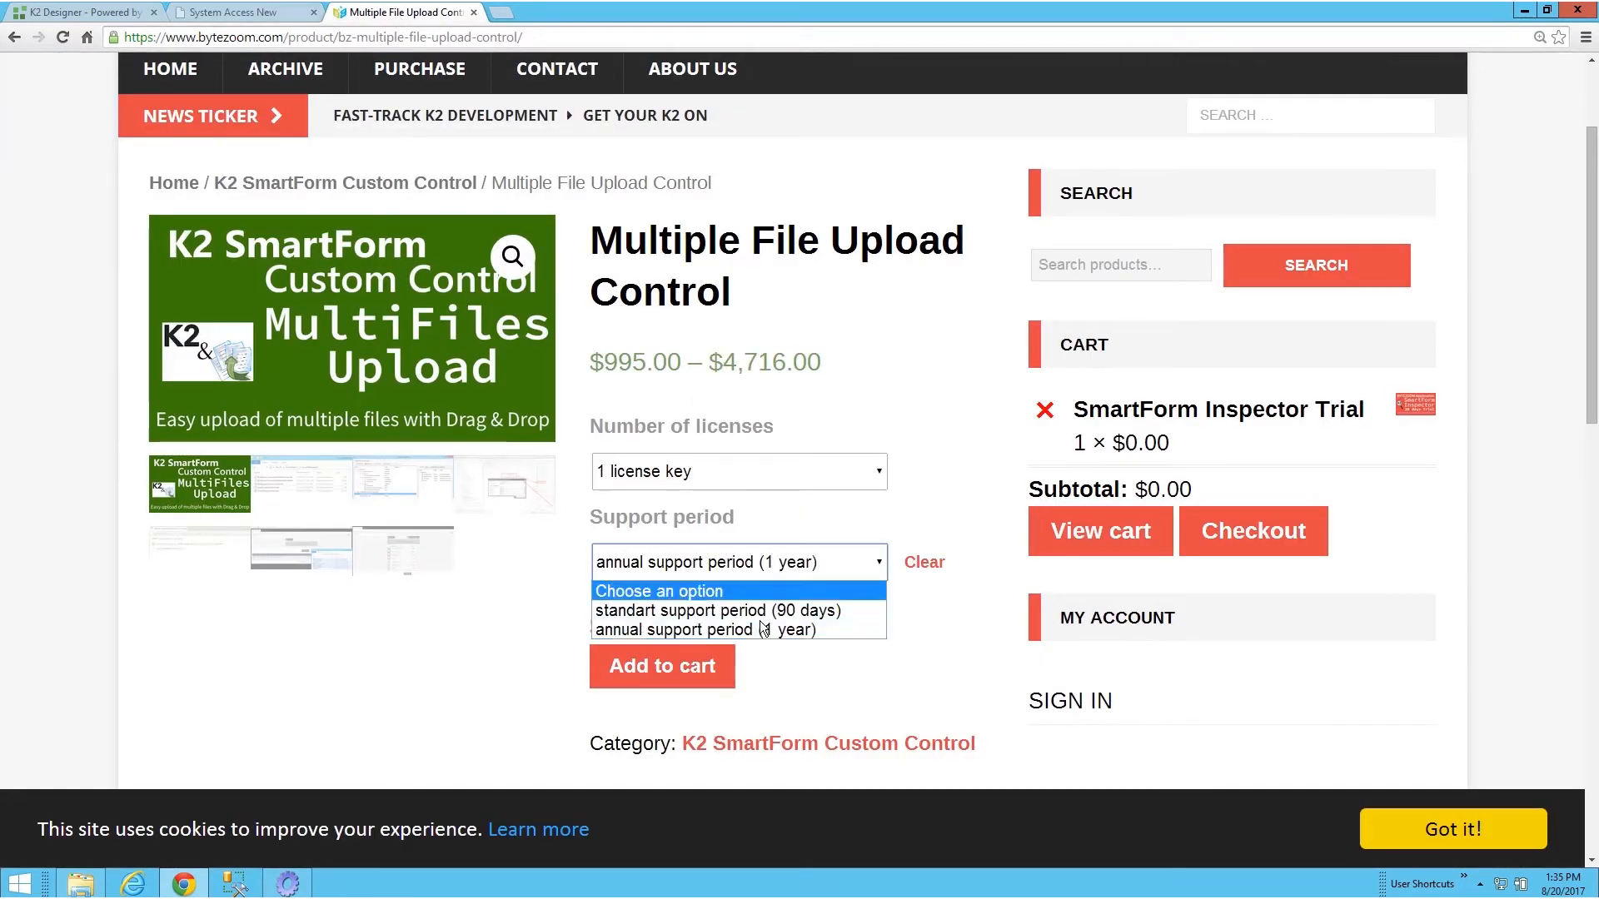
{"action": "left_click", "coordinate": [707, 630]}
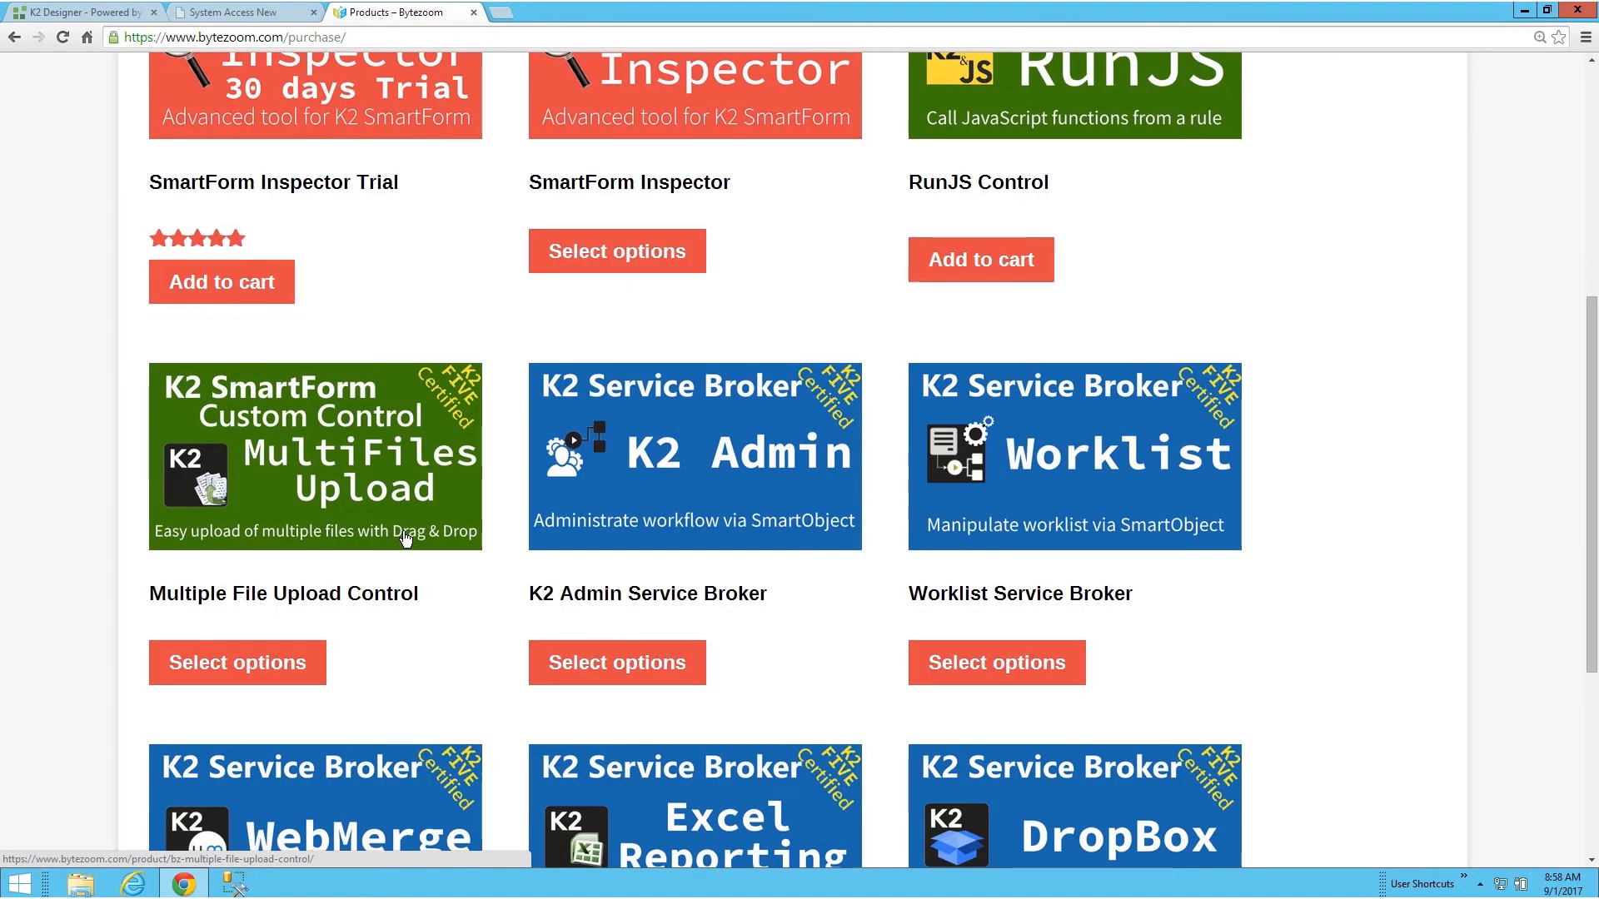
- Go to Bytezoom's CONTACT page to reach the contact form
{"action": "scroll", "scroll_direction": "down", "scroll_amount": 3}
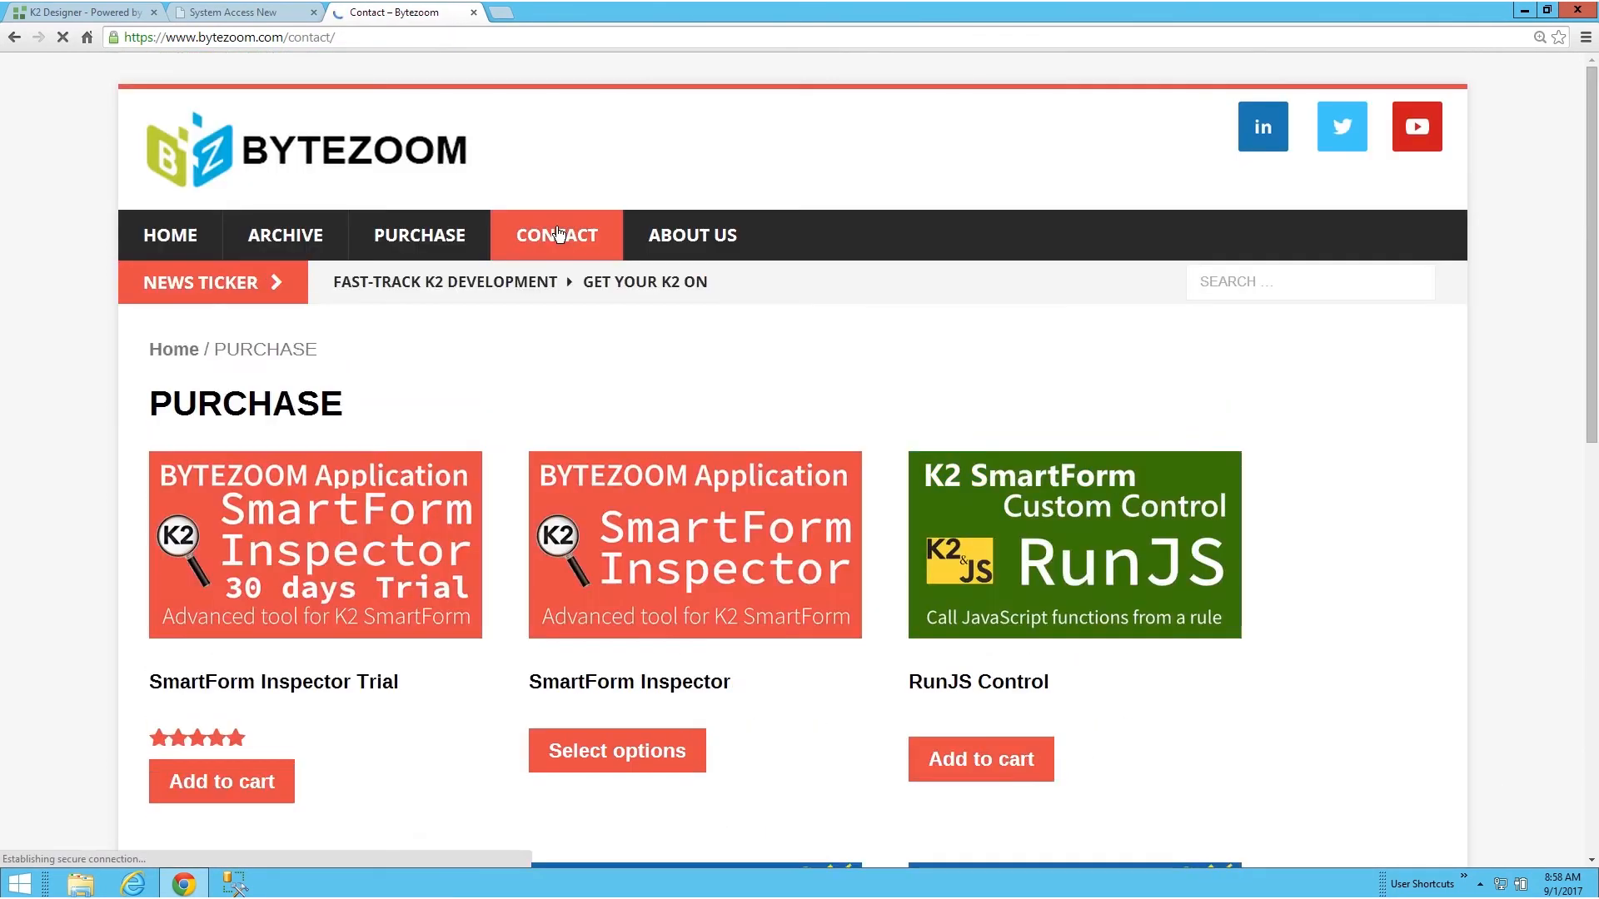
{"action": "left_click", "coordinate": [555, 235]}
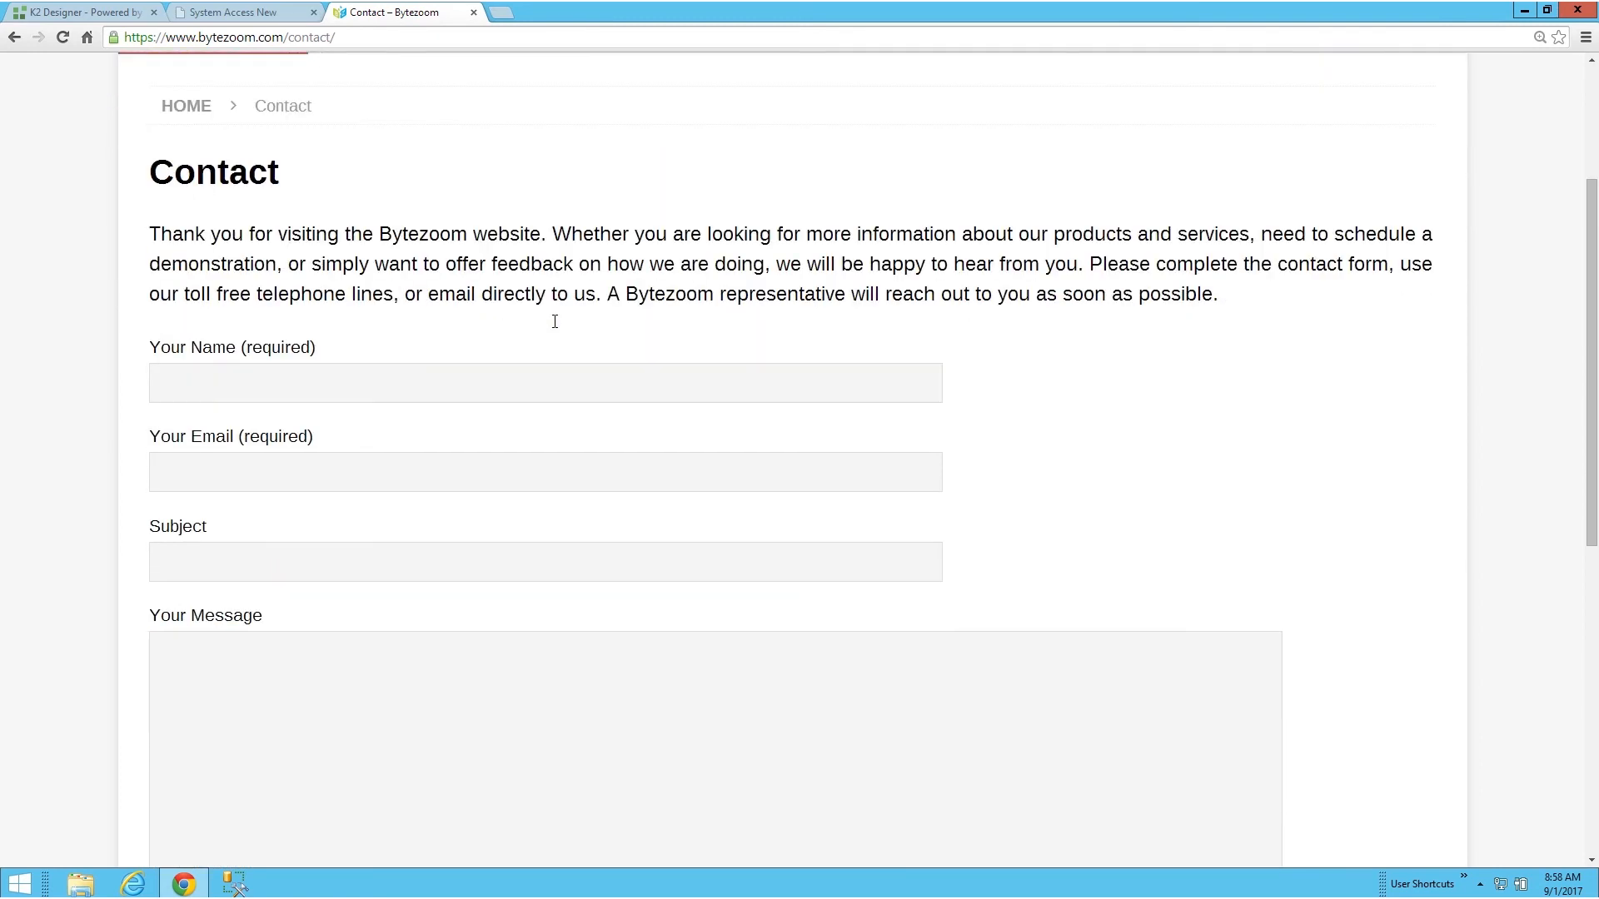